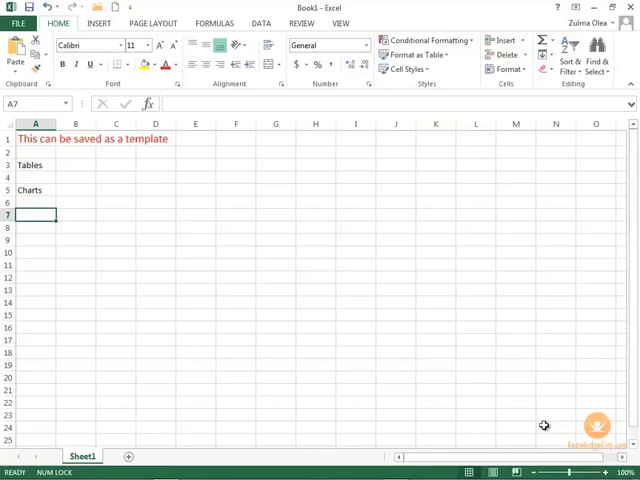
mouse_move(504, 386)
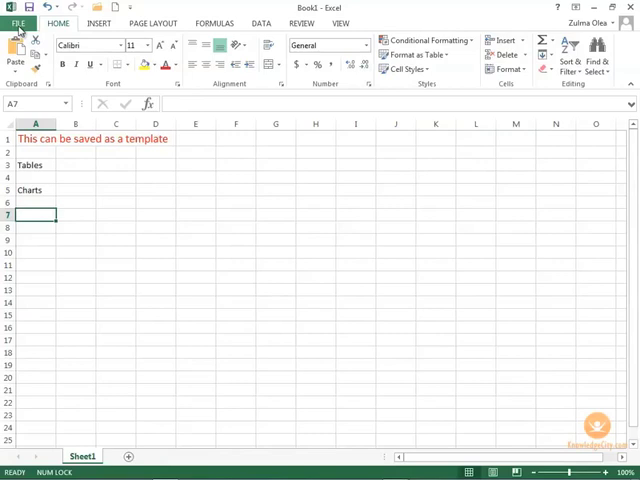
- Briefly view the workbook's Info page and return to the Book1 worksheet
left_click(16, 22)
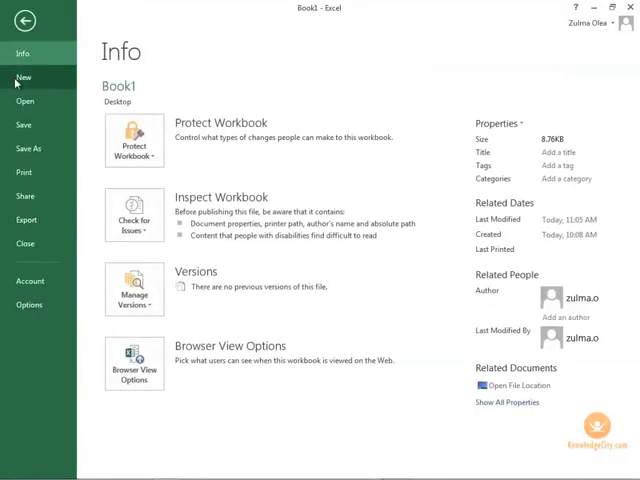
left_click(24, 76)
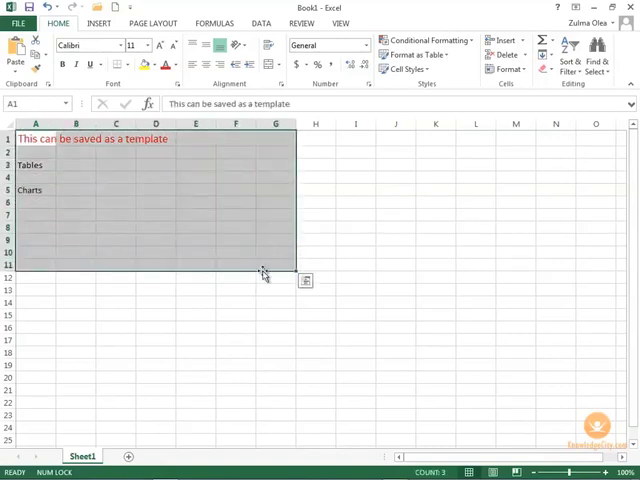
- Fill the selected title-and-labels block with yellow, then go to the file Info page
left_click(152, 66)
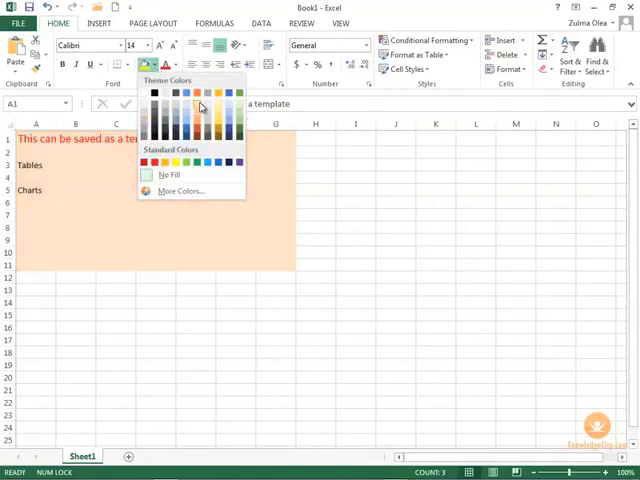
left_click(220, 118)
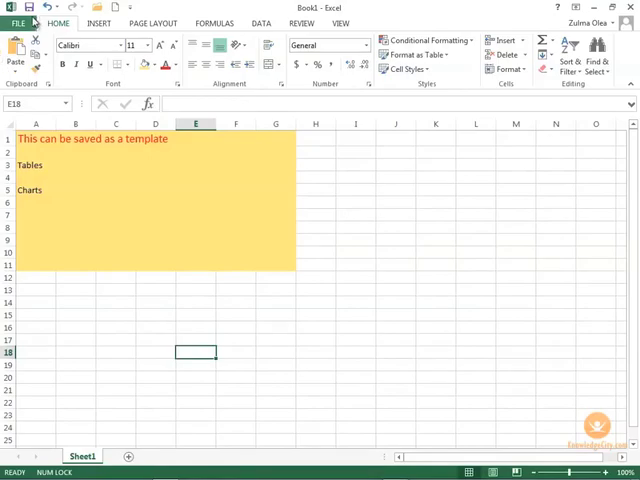
left_click(16, 18)
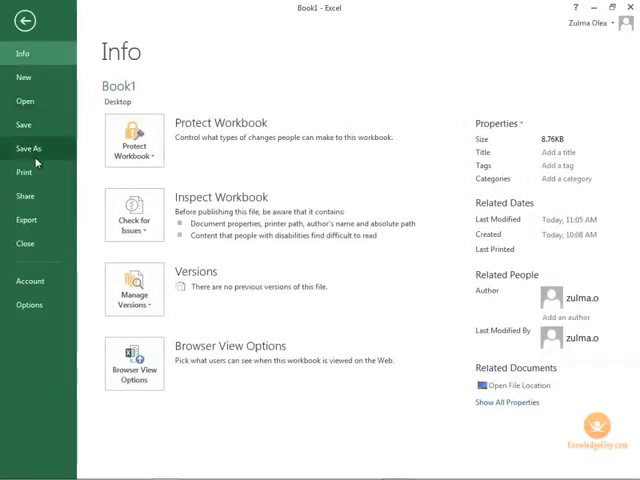
- Start Save As to this Computer, reaching the Save As dialog on the Desktop folder
left_click(28, 148)
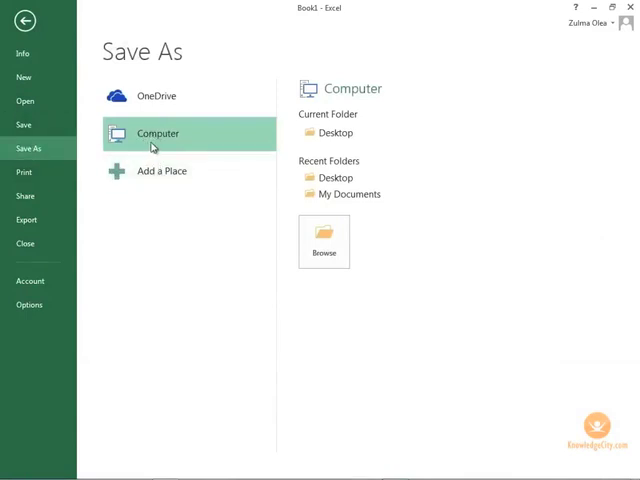
left_click(324, 232)
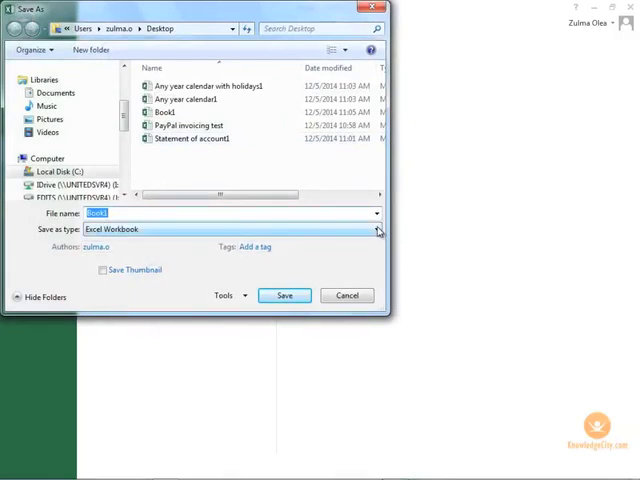
- Save the workbook as Excel Template 'Office work Template' in the Templates folder
left_click(378, 228)
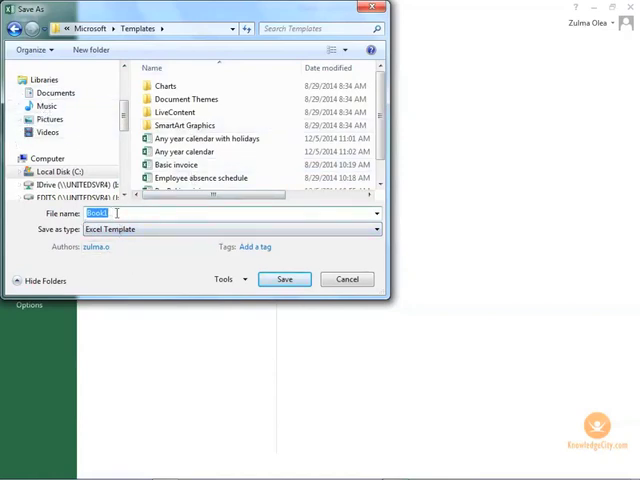
type("Office work Template")
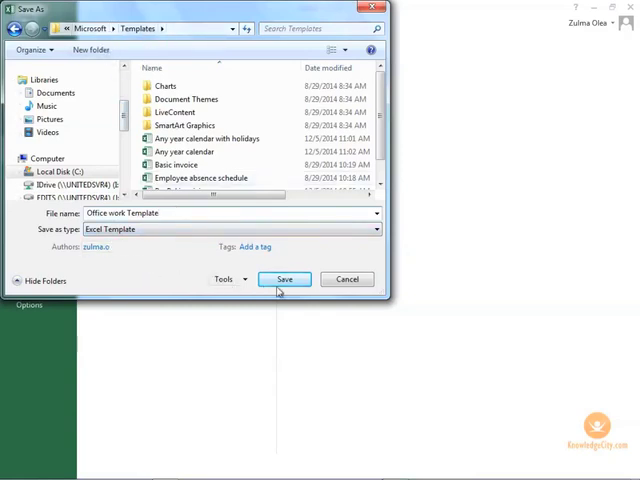
left_click(284, 280)
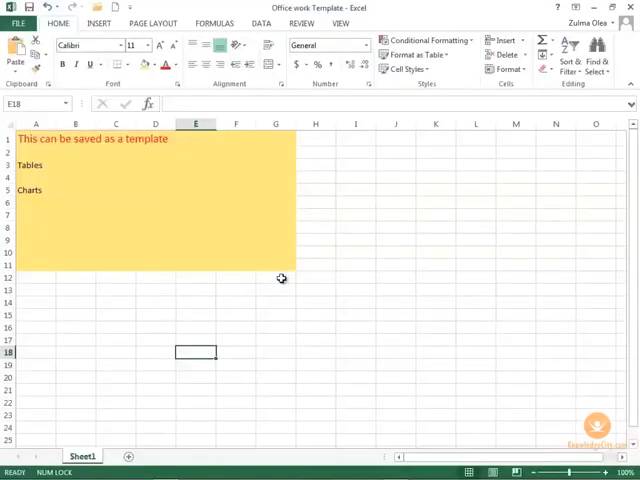